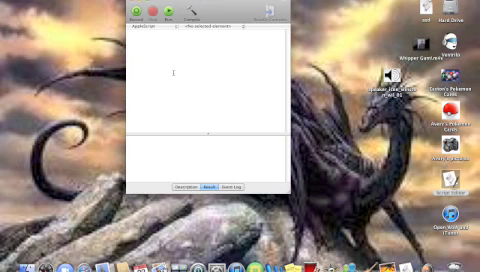
# Step: Write line one: set answer1 to text returned of a "Hello" dialog with empty default answer
pyautogui.write('set')
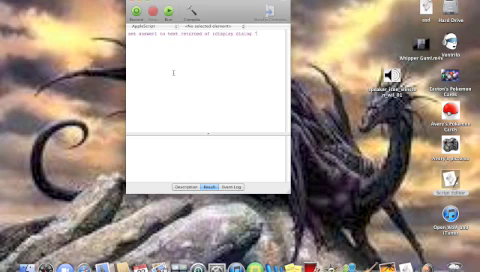
pyautogui.write('Period')
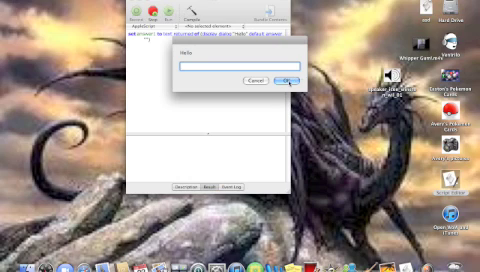
# Step: Accept the Hello dialog without typing, returning an empty result
pyautogui.click(285, 78)
pyautogui.write('if ')
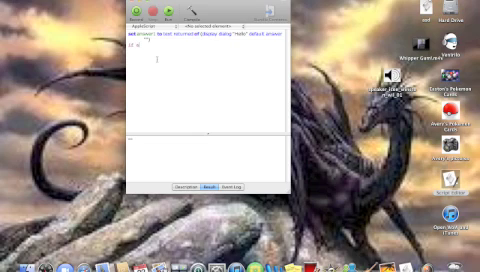
# Step: Add line two: if answer1 contains "hi", set answer2 from a "How are you?" dialog
pyautogui.write('answer1 contains "hi')
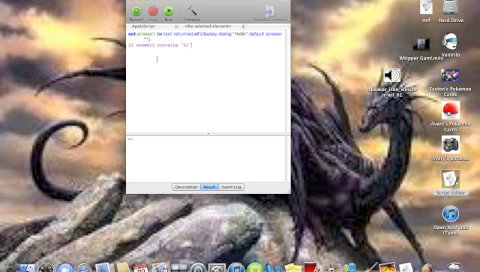
pyautogui.write('then')
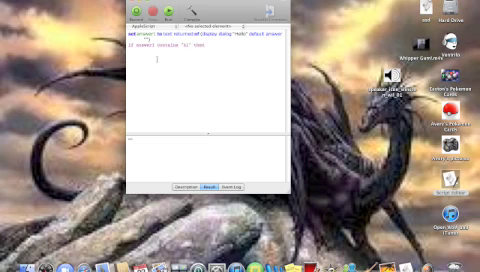
pyautogui.write('display did')
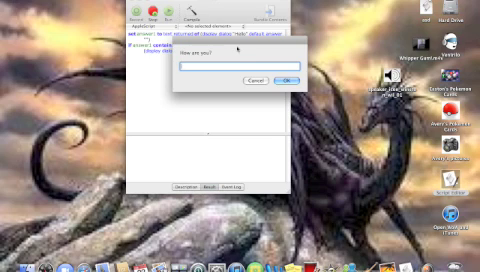
# Step: Answer "good" in the How are you? dialog during the test run
pyautogui.write('good')
pyautogui.click(208, 96)
pyautogui.write('if answer1 contains')
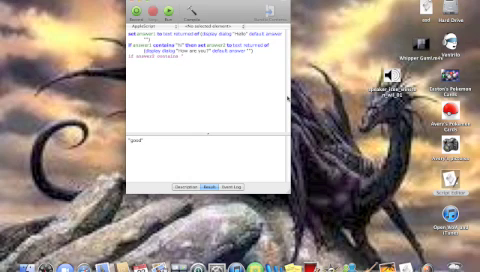
# Step: Add line three: if answer2 contains "good", display "thats good! hope you have a good day"
pyautogui.write('good" then display dialog "thats good hope g')
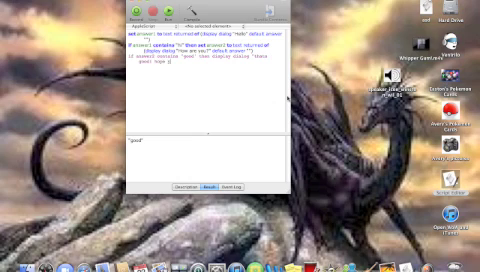
pyautogui.write('hope you have a good')
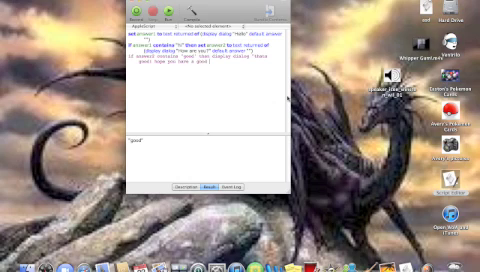